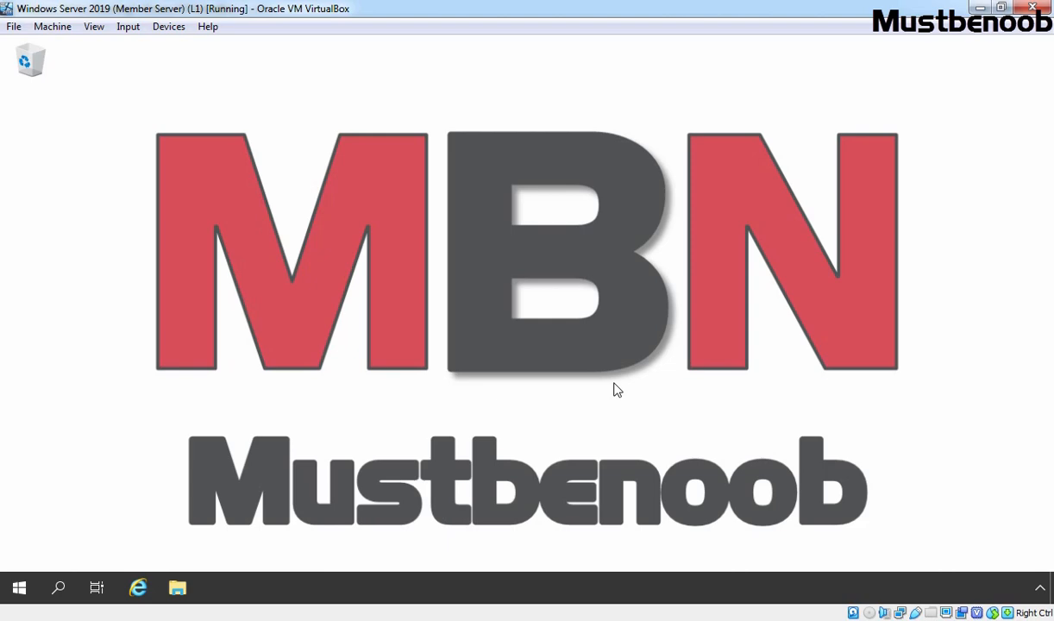
Step: Launch the DHCP management console from Windows Administrative Tools in the Start menu
click(19, 587)
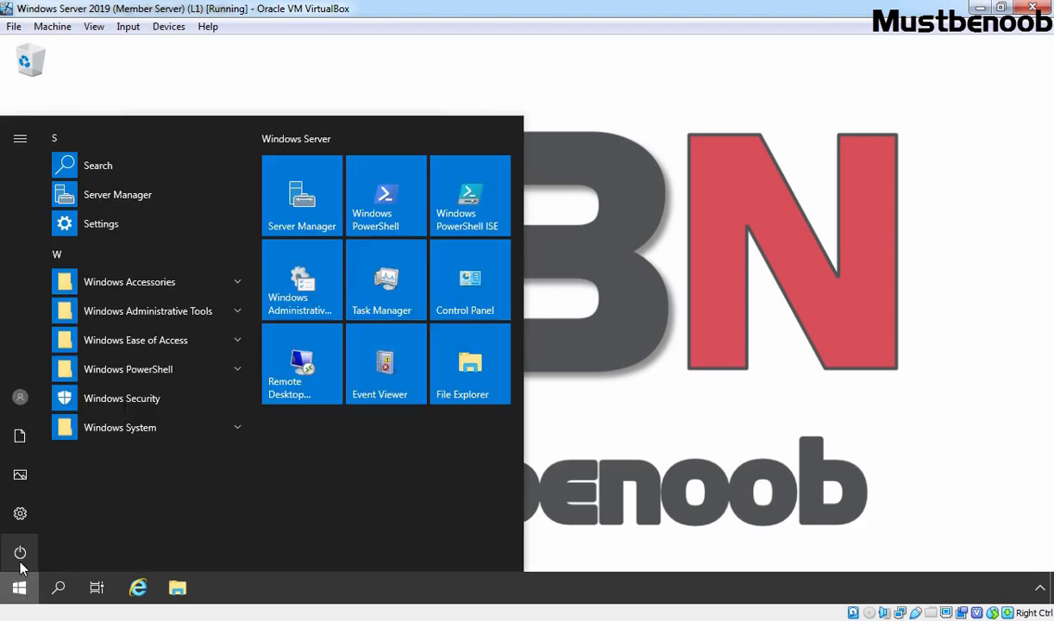
mouse_move(302, 280)
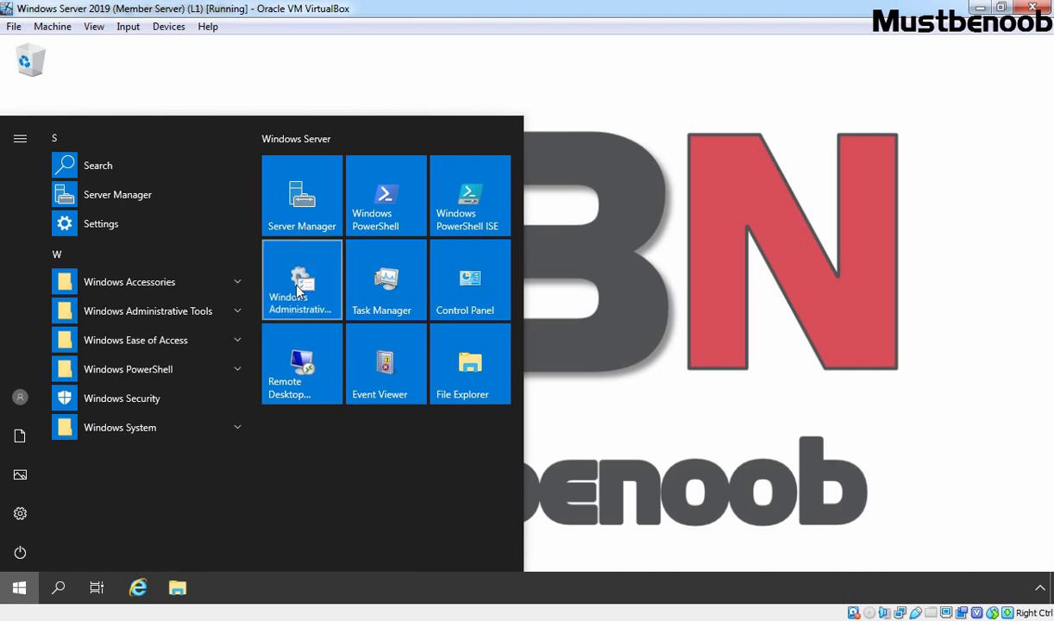
click(302, 279)
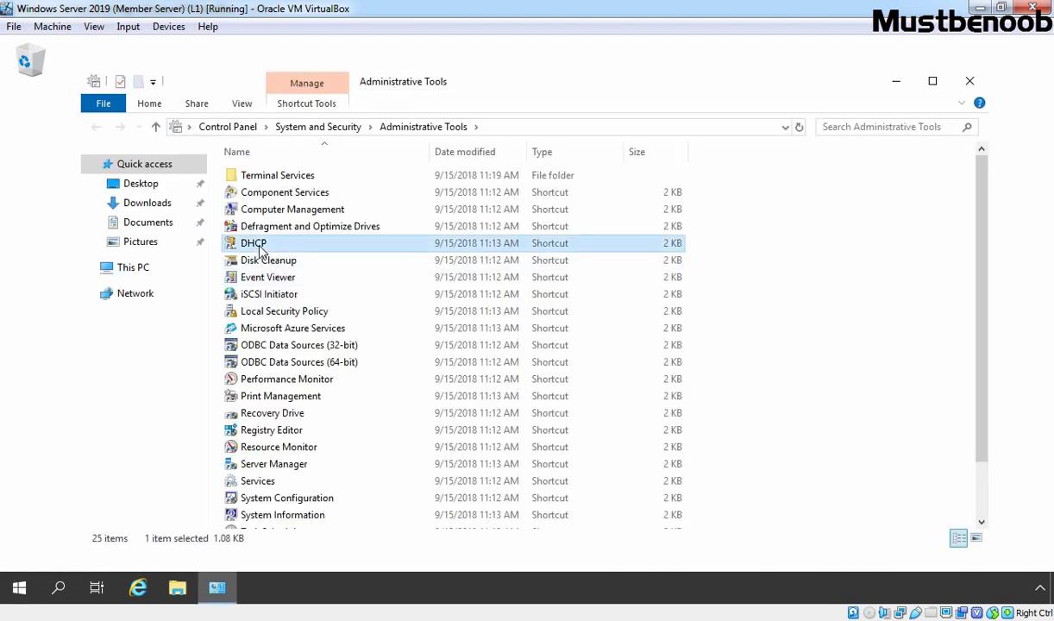
double_click(253, 243)
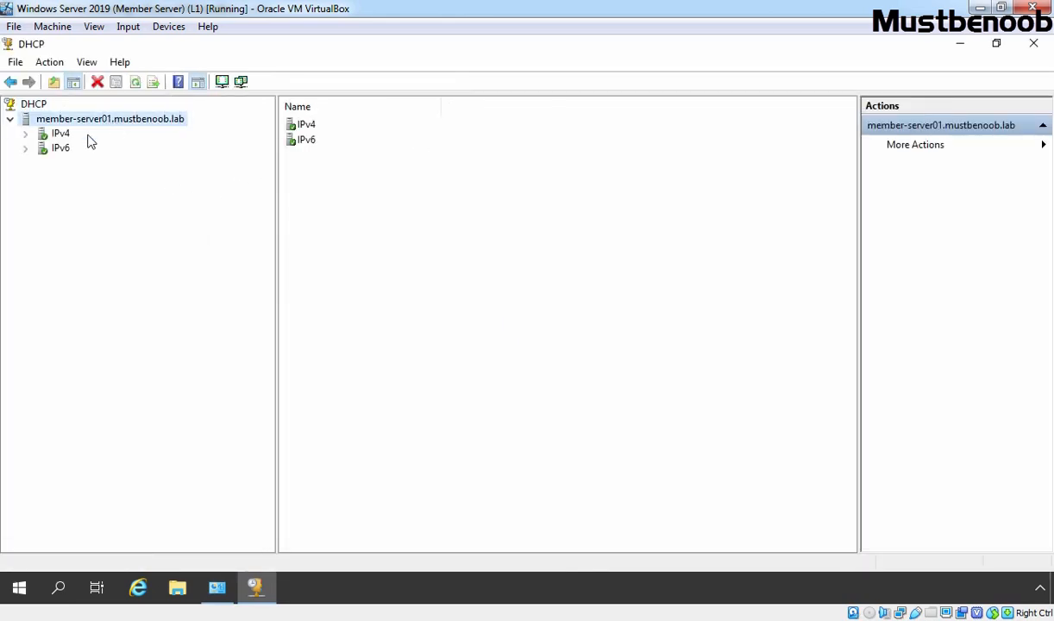
Step: Expand the IPv4 node to show the existing scope 192.168.1.0 DHCP SCOPE 1
click(59, 132)
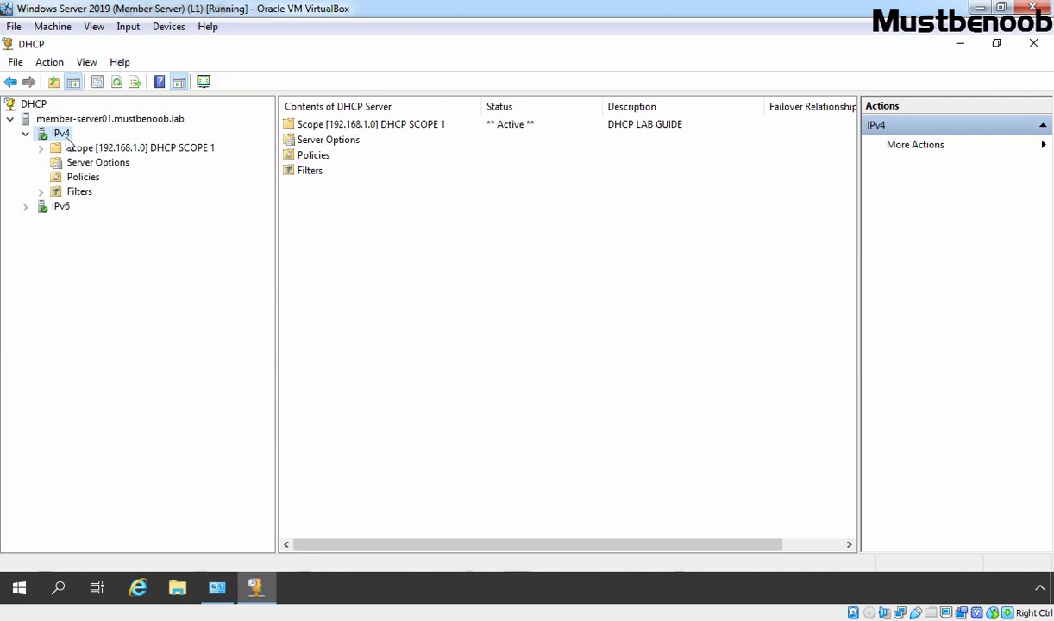
mouse_move(95, 161)
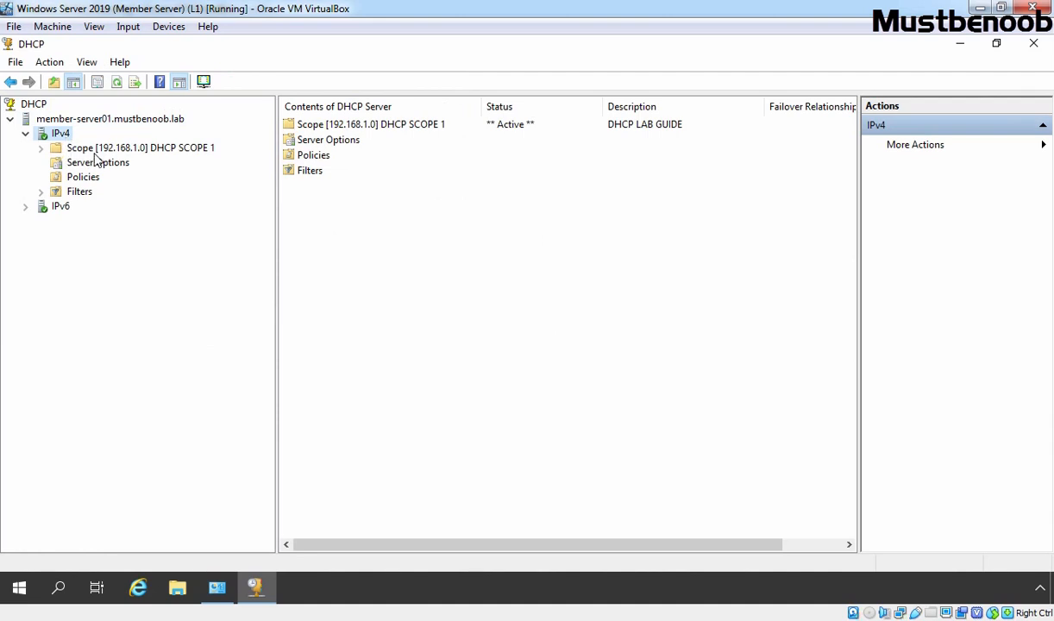
mouse_move(142, 162)
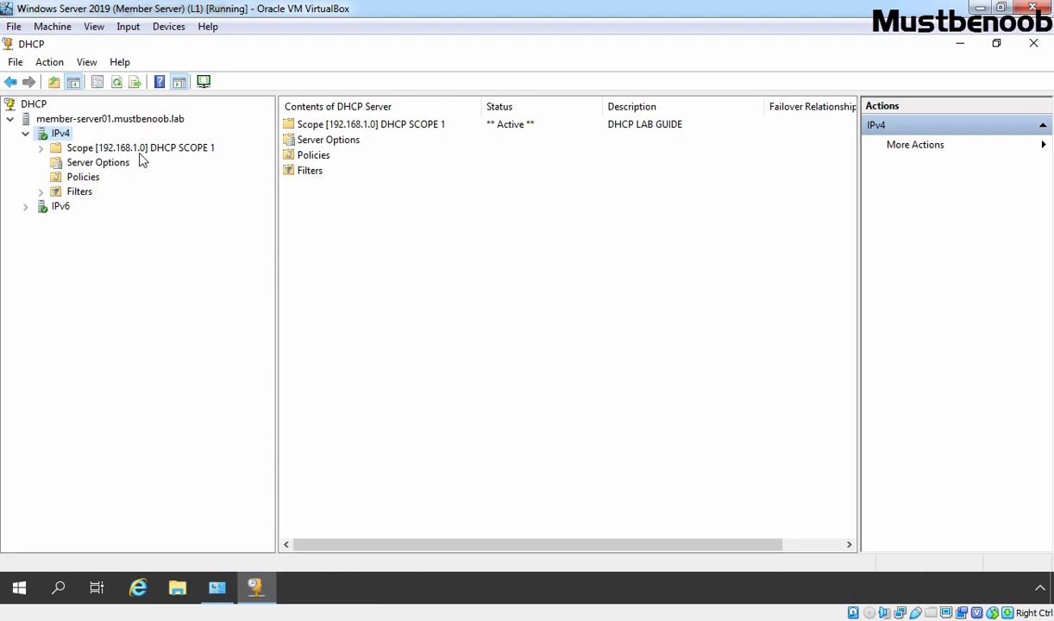
mouse_move(60, 138)
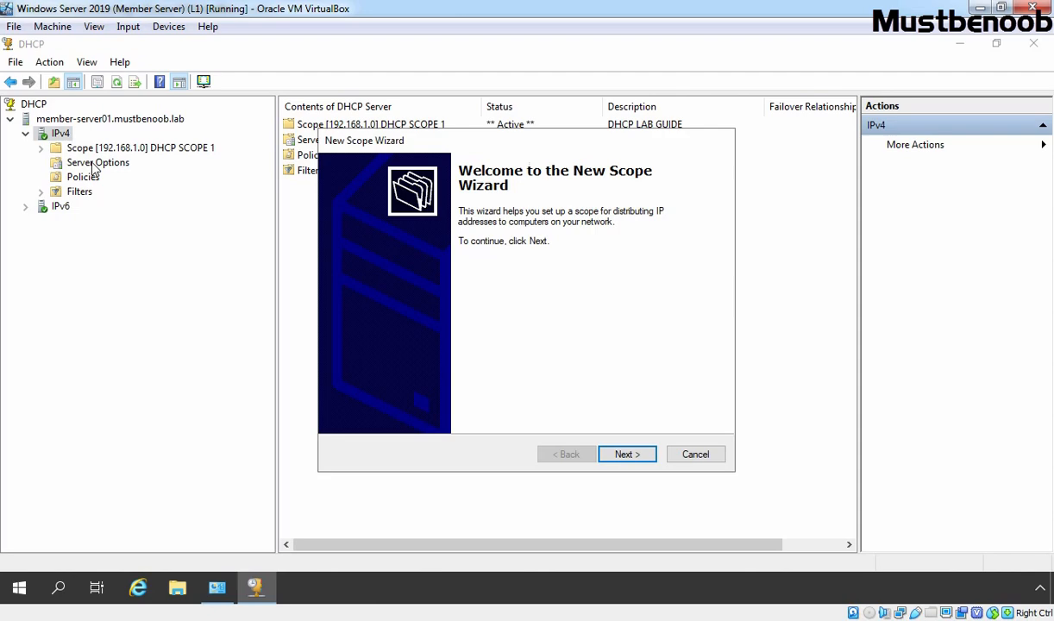
Step: Name the scope DHCP SCOPE 2, description DHCP LAB GUIDE, range 192.168.2.5–192.168.2.254 with mask 255.255.255.0
click(627, 453)
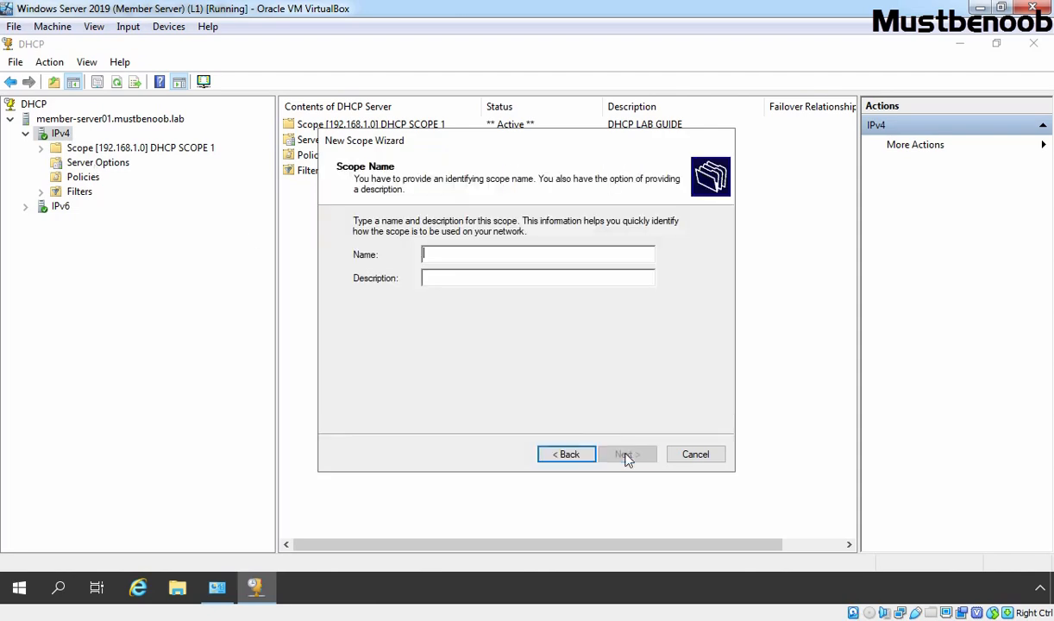
text(DHCP SCOPE 2)
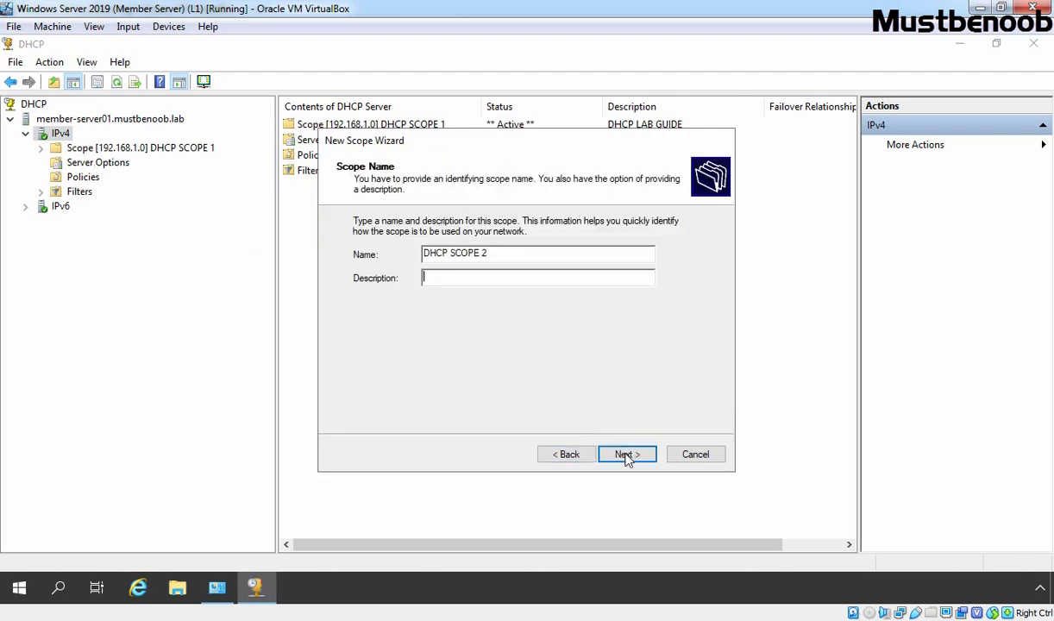
text(DHCP LAB GUIDE)
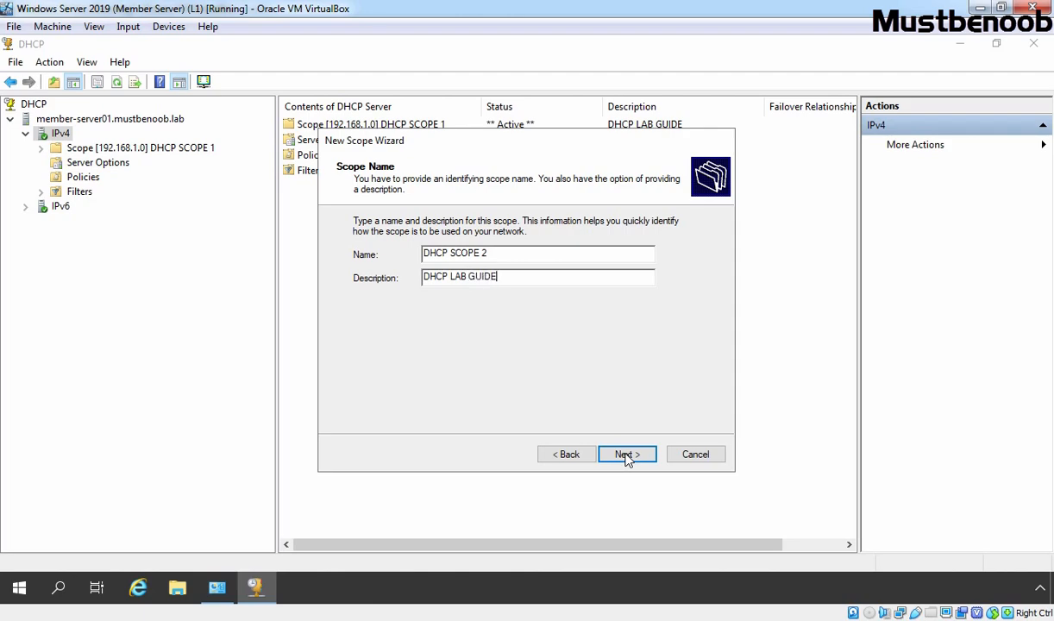
click(627, 455)
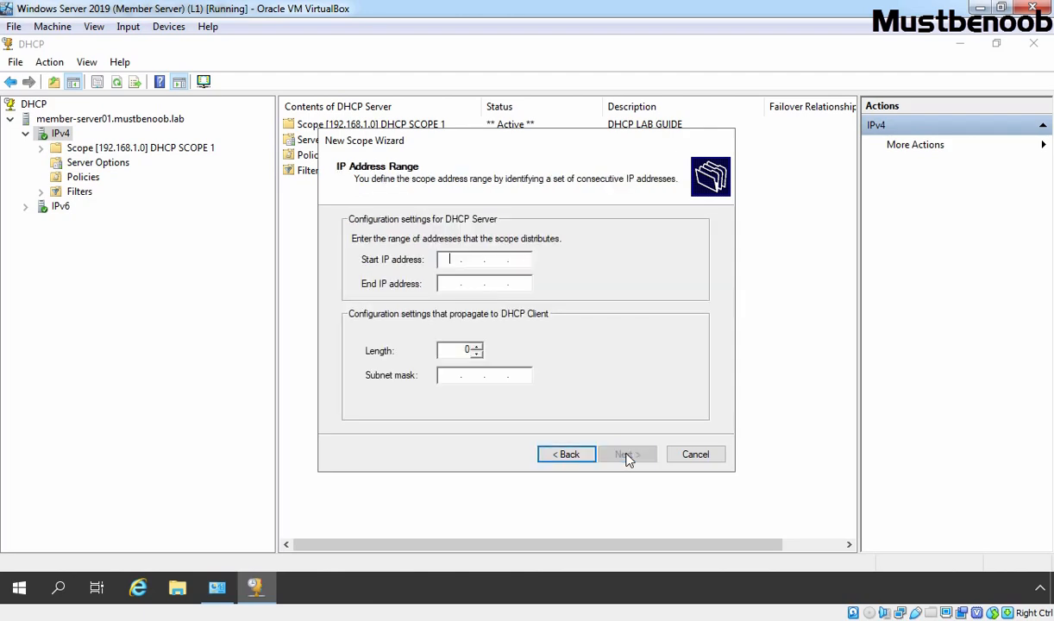
text(192.168.2)
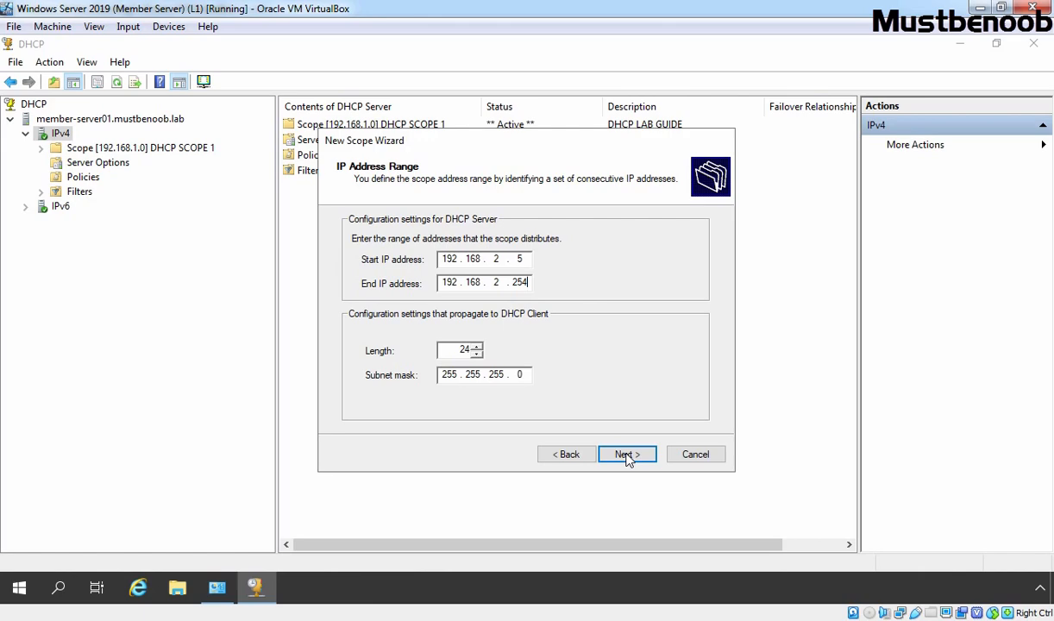
click(625, 455)
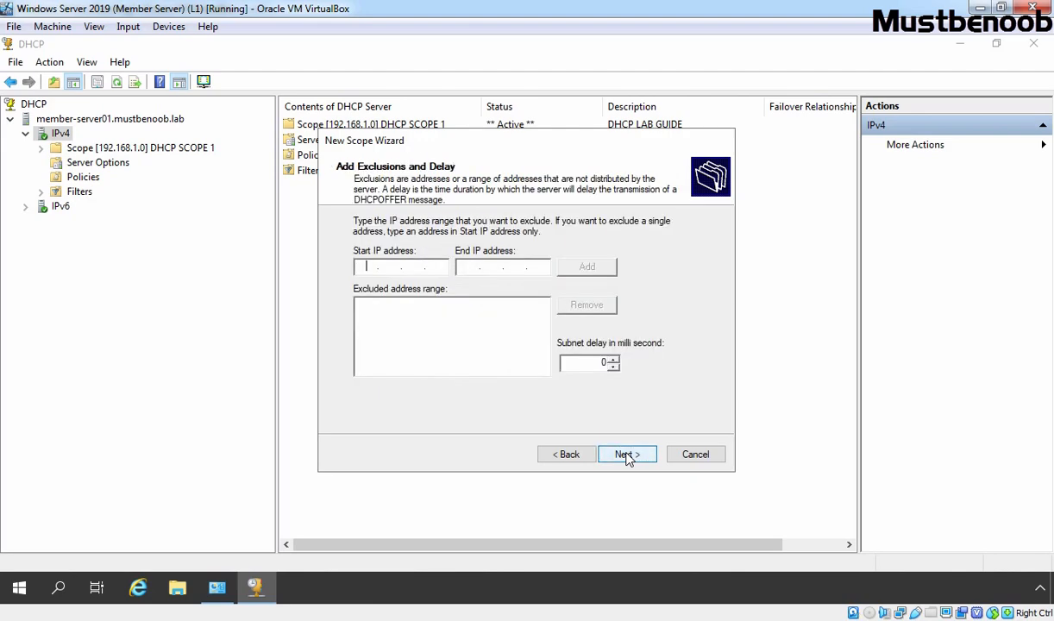
Step: Skip exclusions, keep the default lease, and set router 192.168.2.1 as the default gateway
click(625, 455)
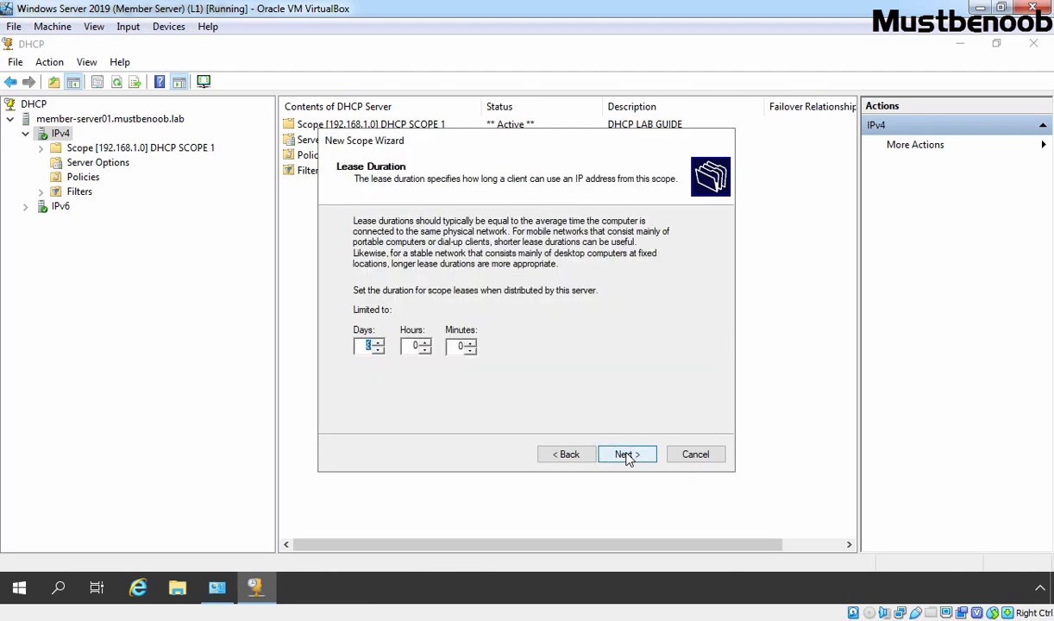
click(627, 454)
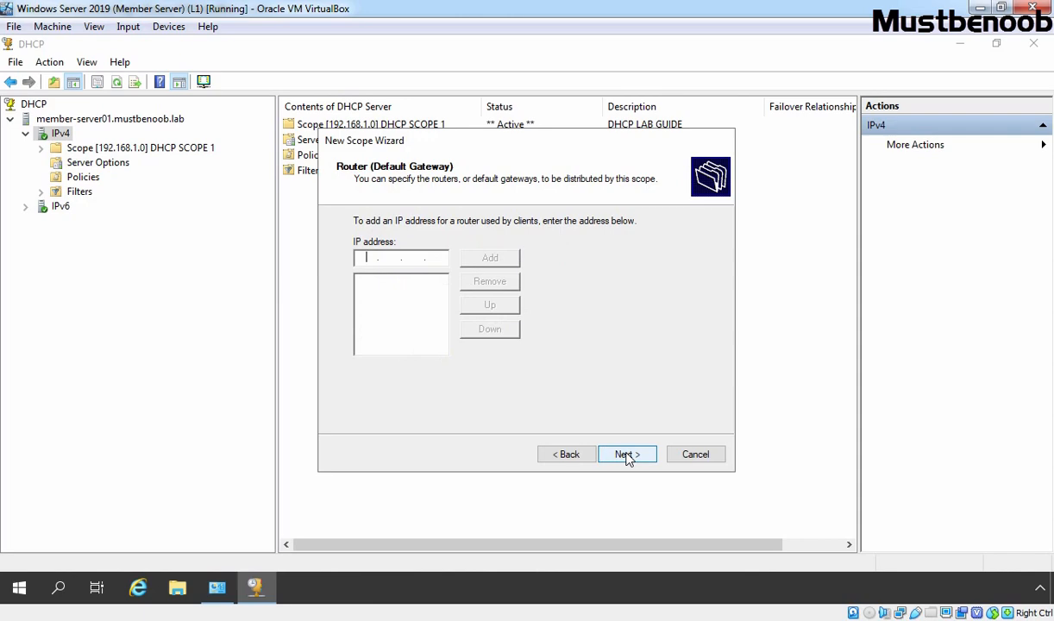
text(192.168.2.1)
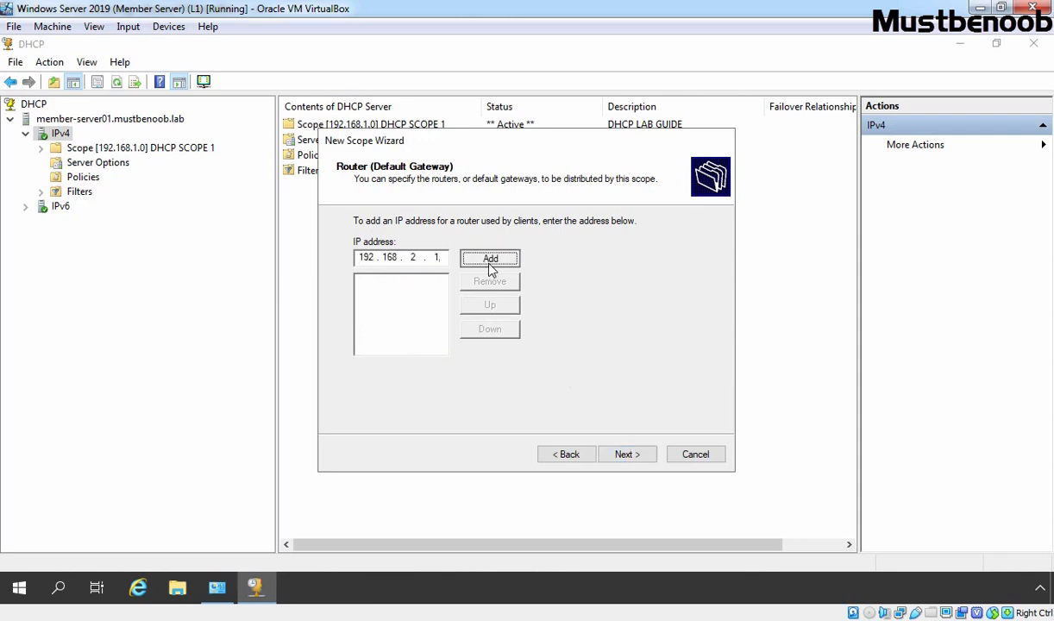
click(489, 258)
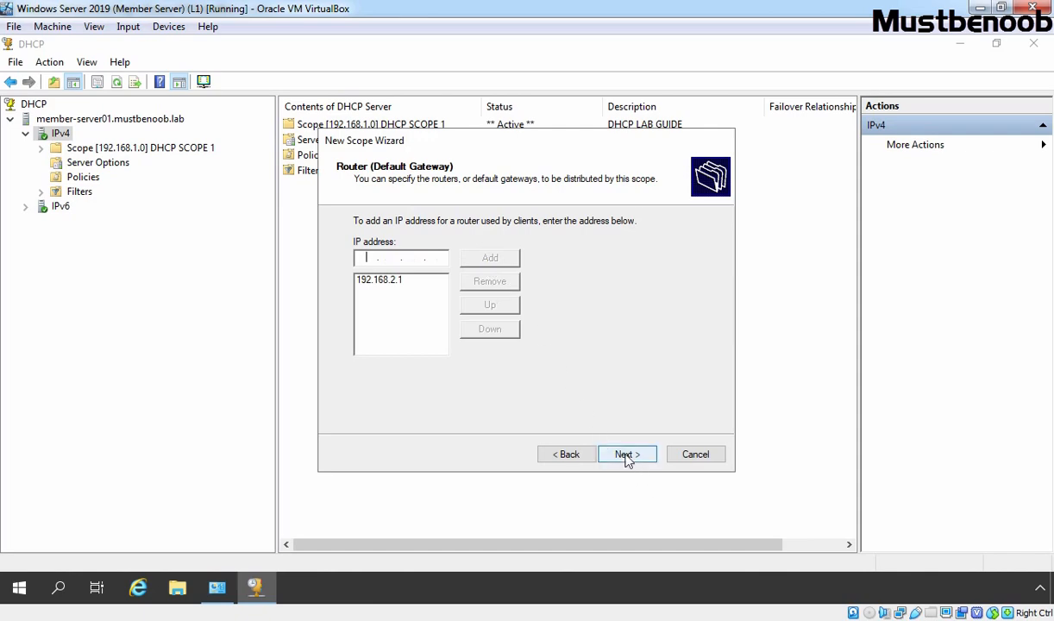
click(625, 455)
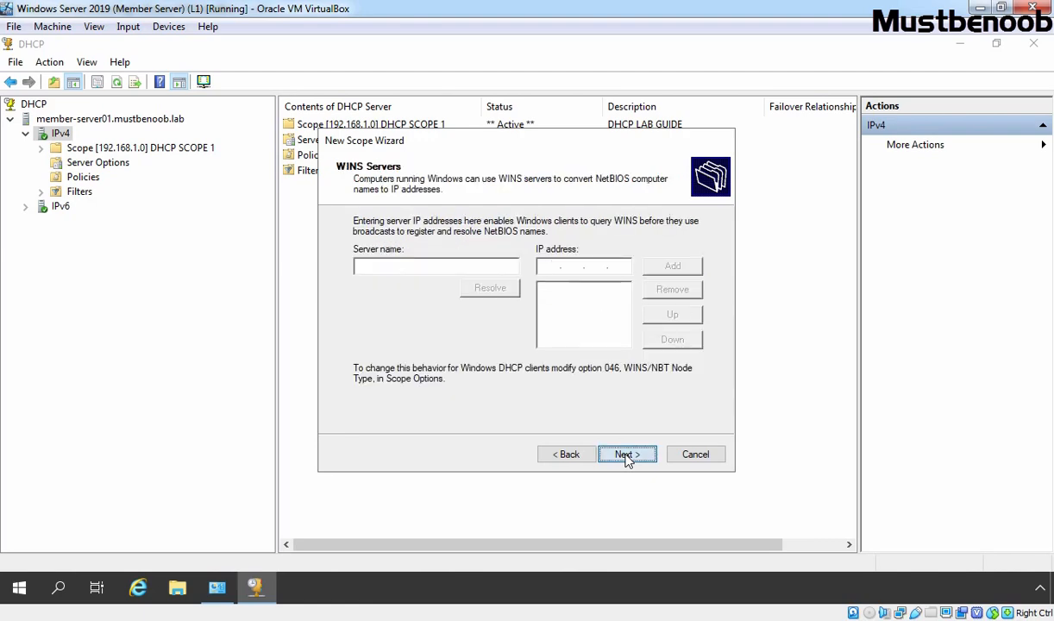
Step: Skip WINS servers, activate the scope now, and finish creating DHCP SCOPE 2 for 192.168.2.0
click(626, 455)
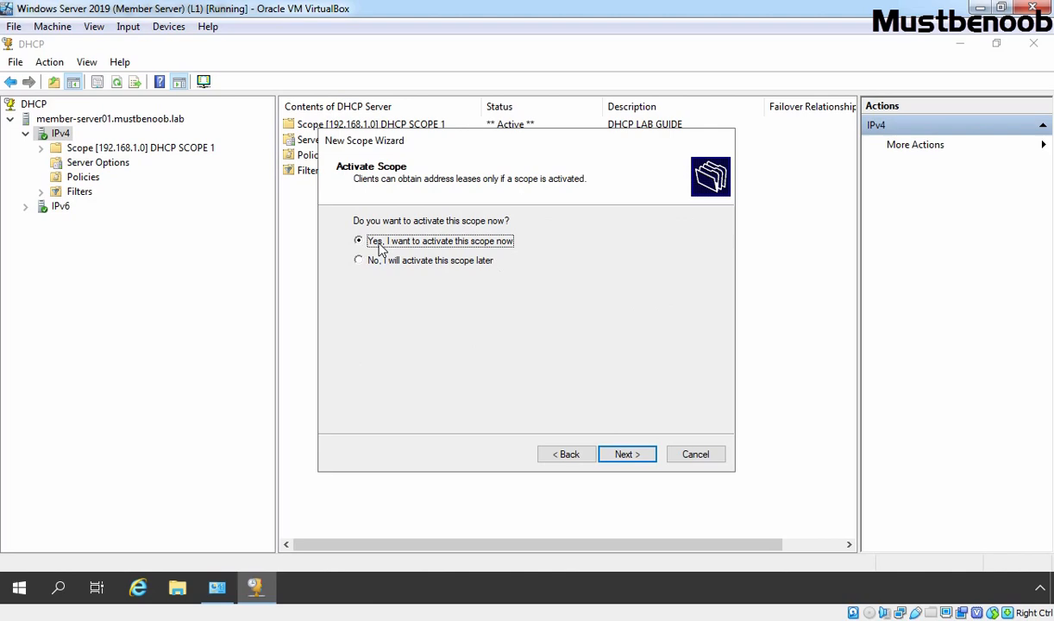
mouse_move(492, 256)
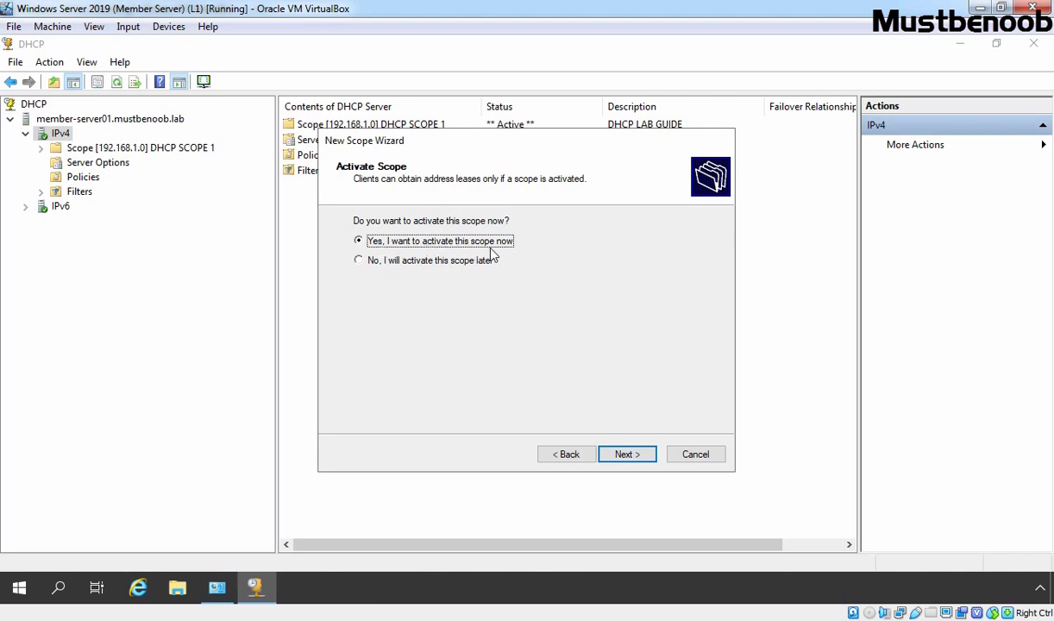
click(627, 454)
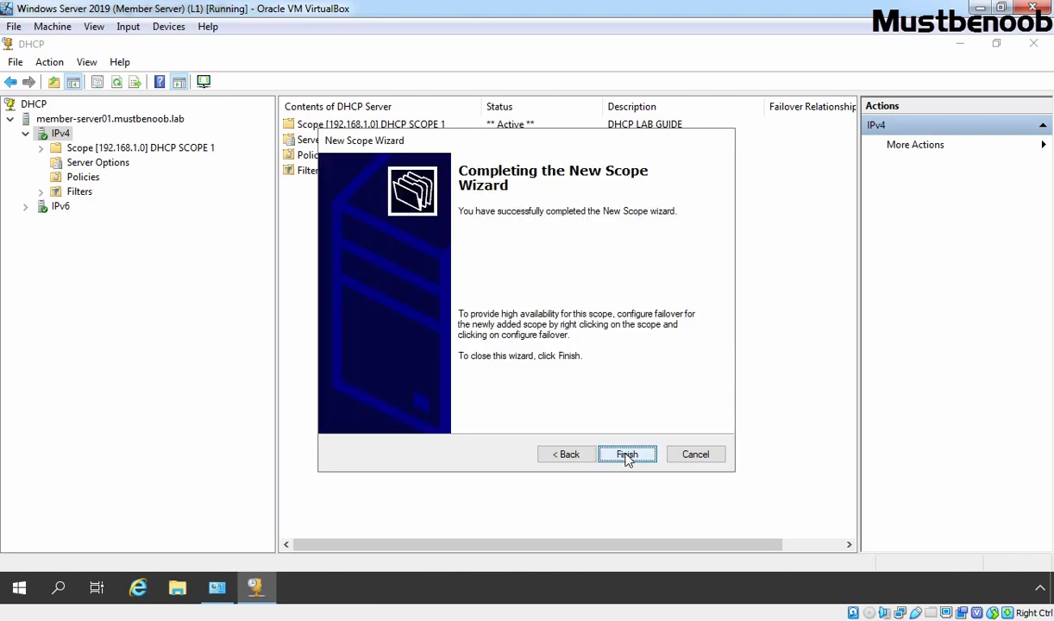
click(627, 455)
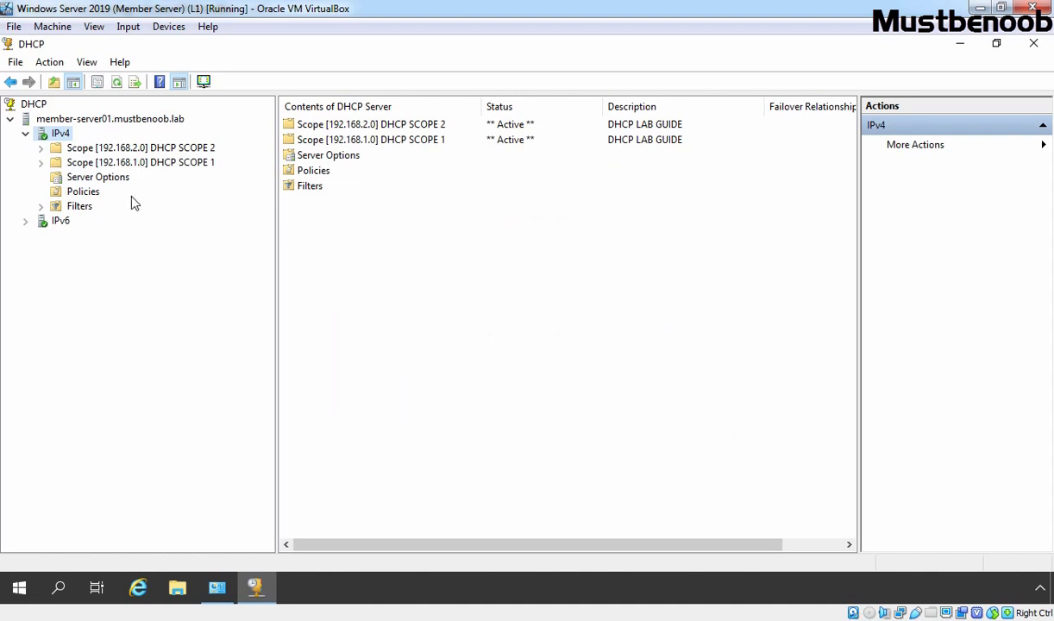
mouse_move(127, 155)
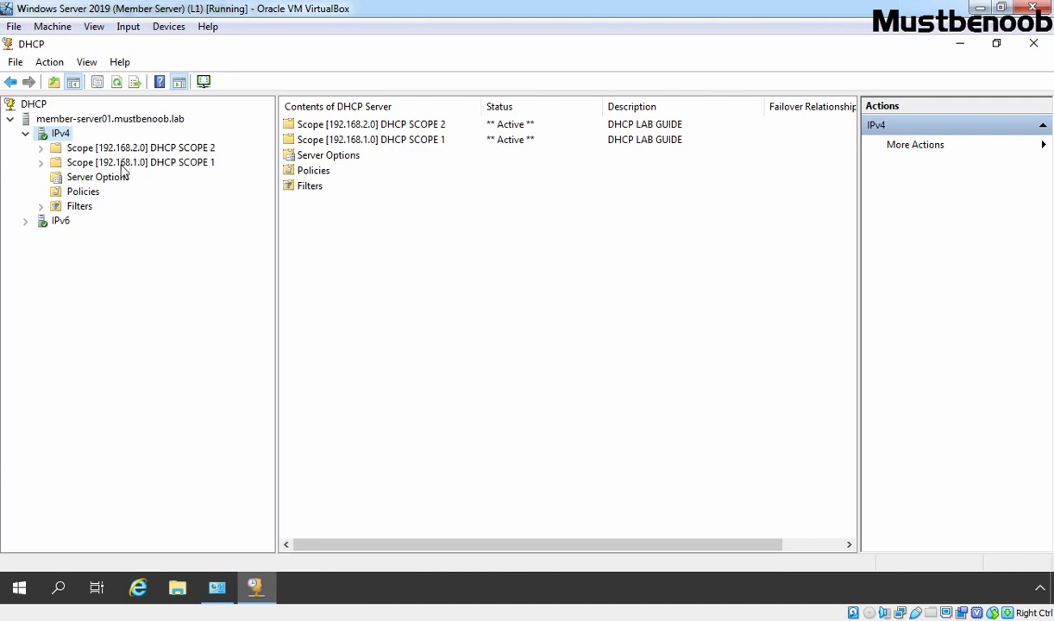
mouse_move(123, 166)
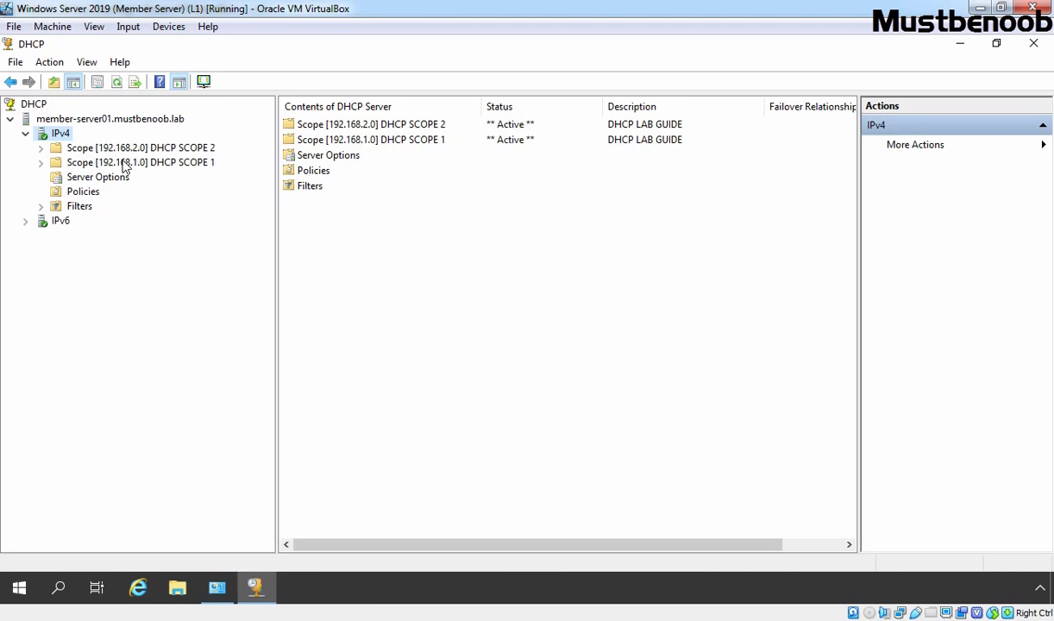
Step: Bring up the context menu of the server's IPv4 node
right_click(60, 132)
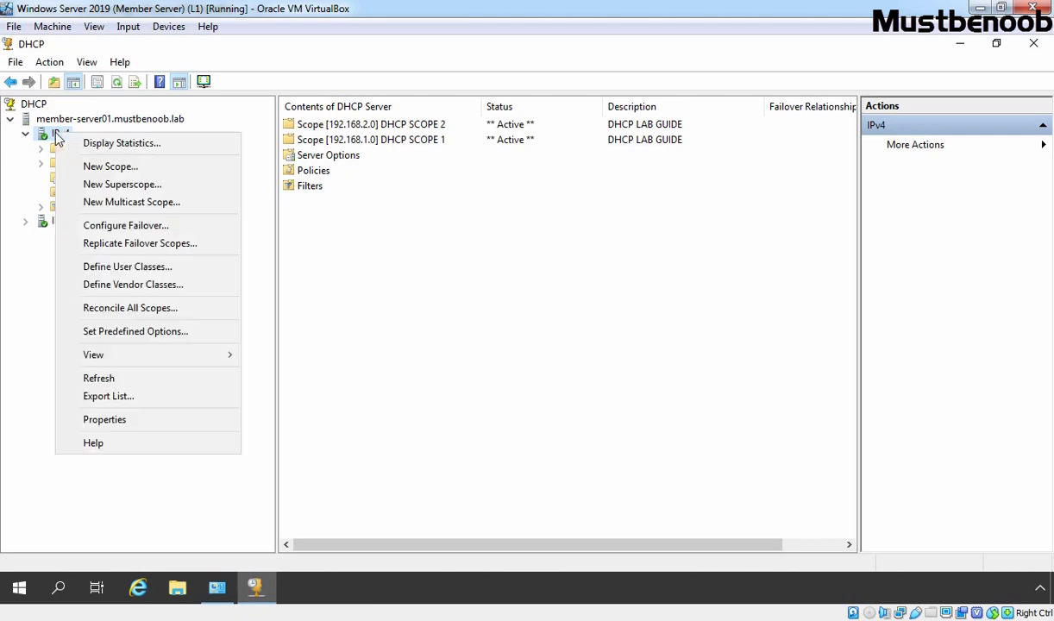
mouse_move(122, 184)
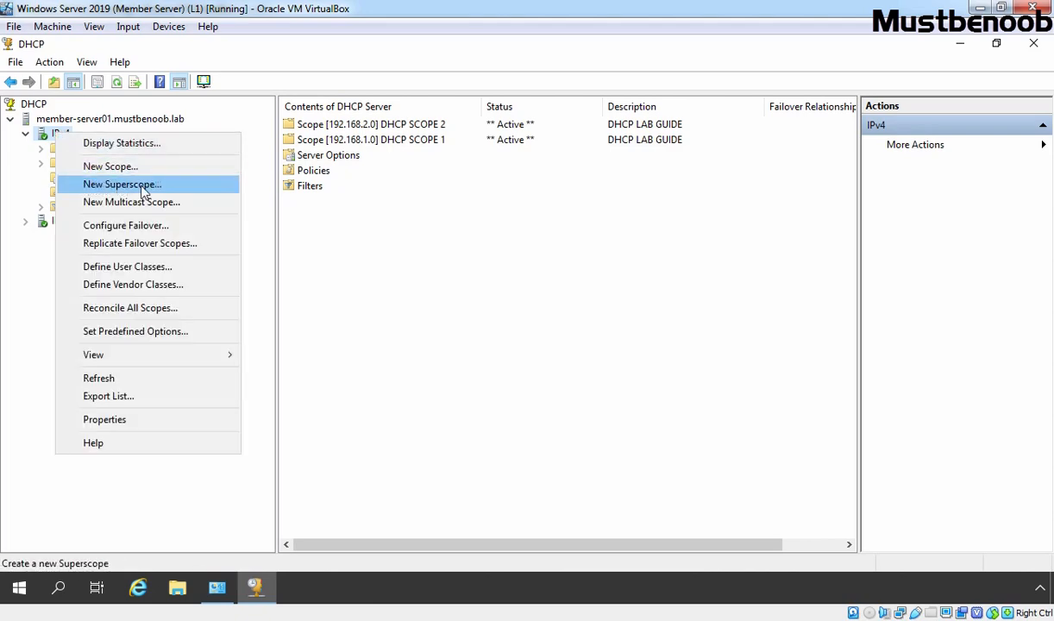
Step: Start the New Superscope wizard and name it DHCP SUPERSCOPE 1, reaching the scope selection page
click(122, 184)
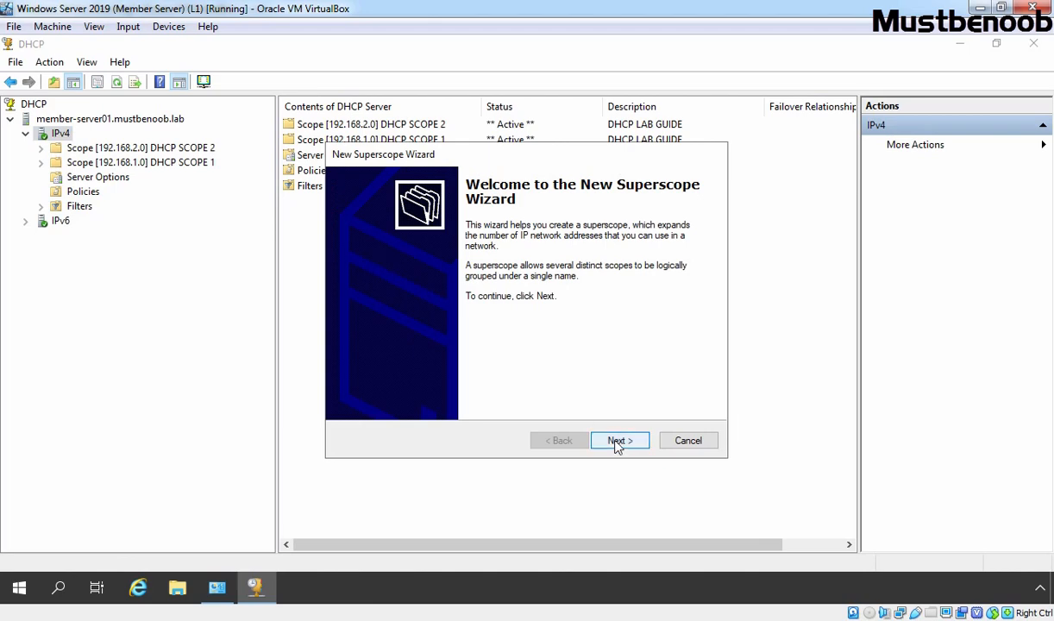
click(619, 441)
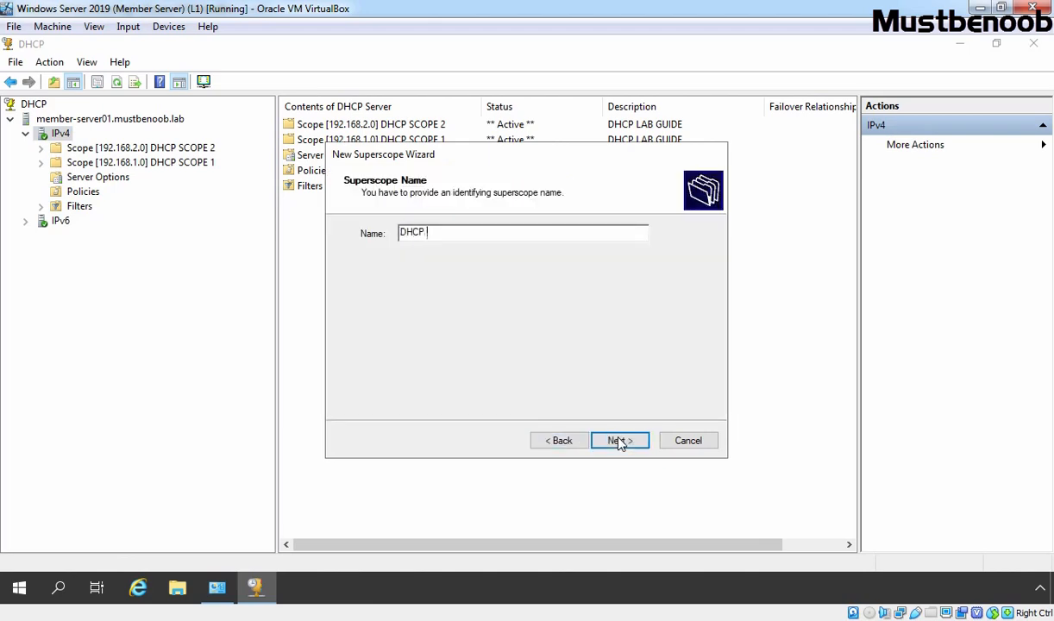
text(SUPERSCOPE 1)
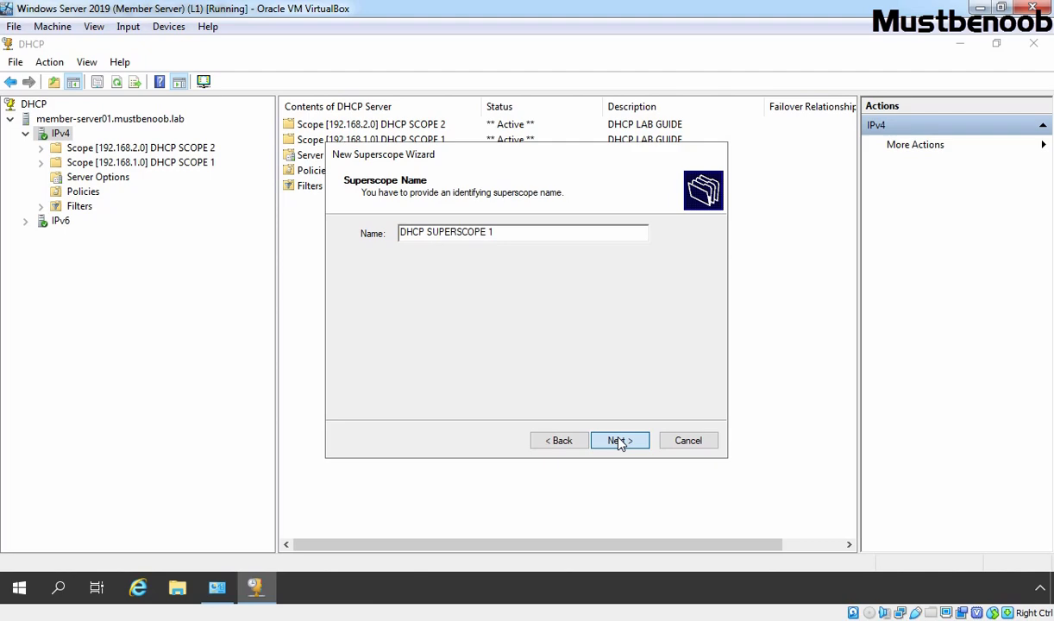
click(619, 441)
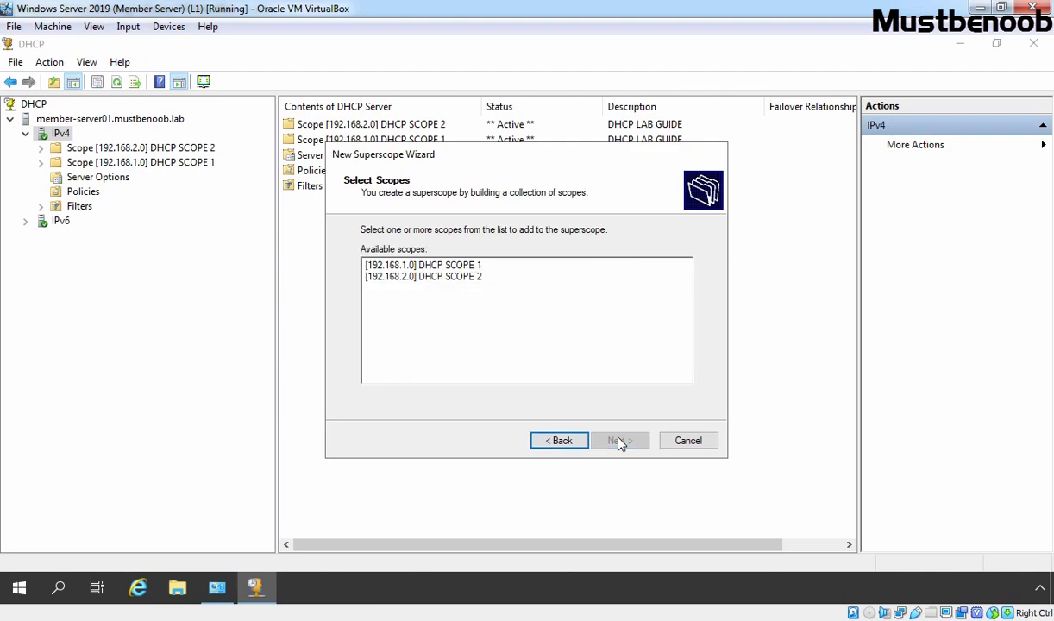
mouse_move(456, 308)
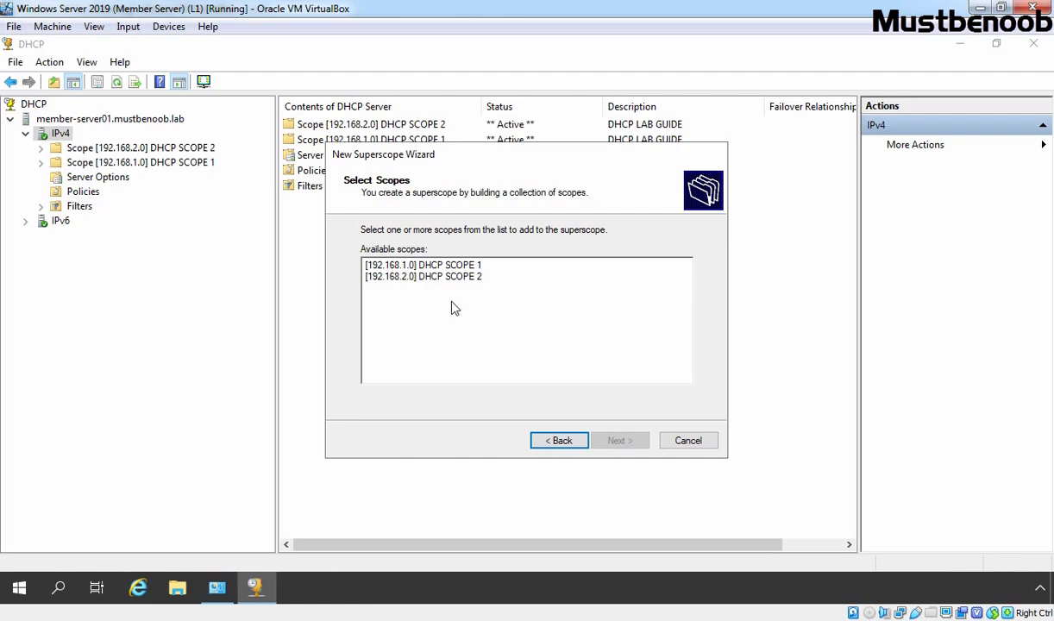
mouse_move(422, 271)
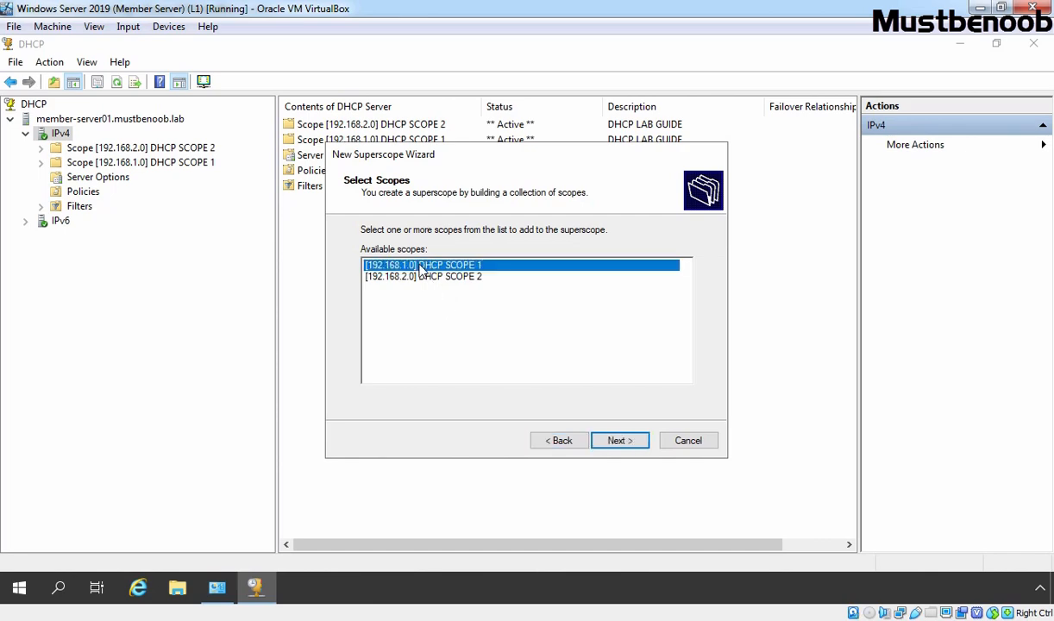
Step: Add both 192.168.1.0 and 192.168.2.0 scopes and finish creating DHCP SUPERSCOPE 1
click(422, 276)
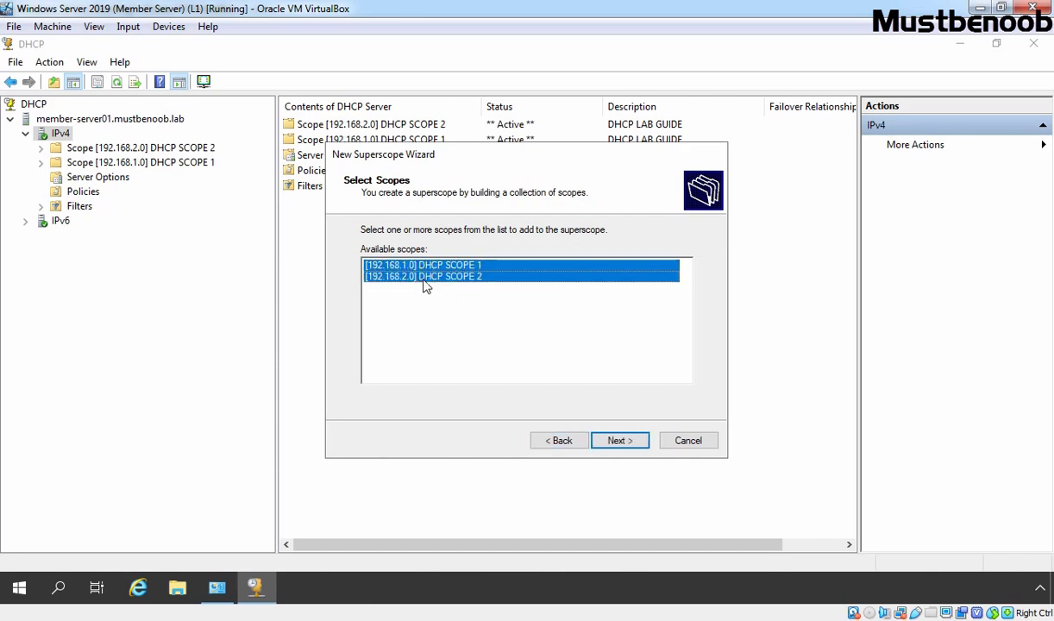
click(619, 440)
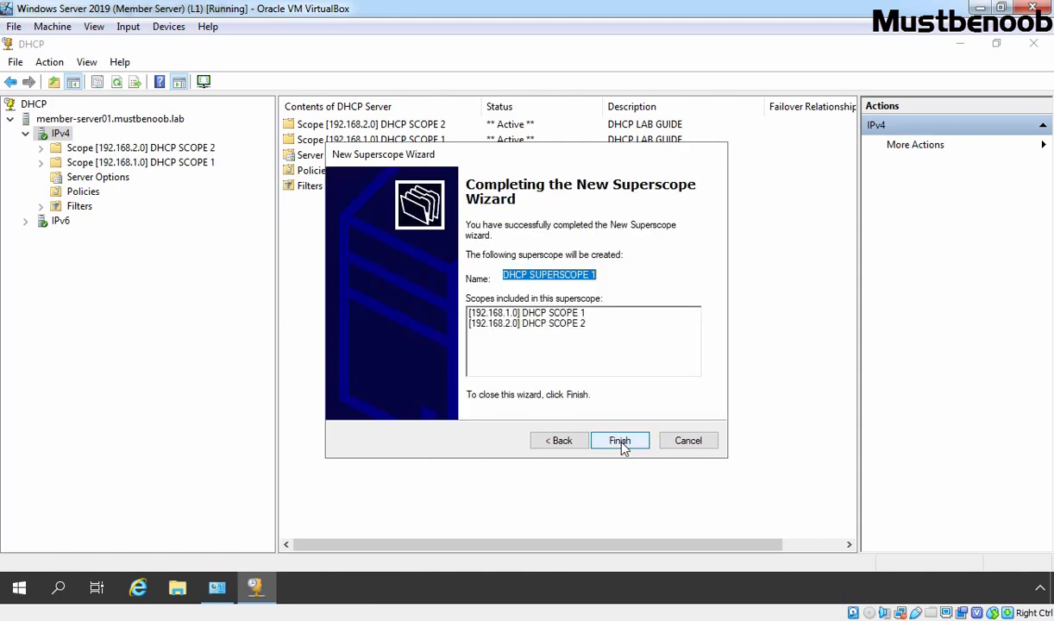
click(619, 441)
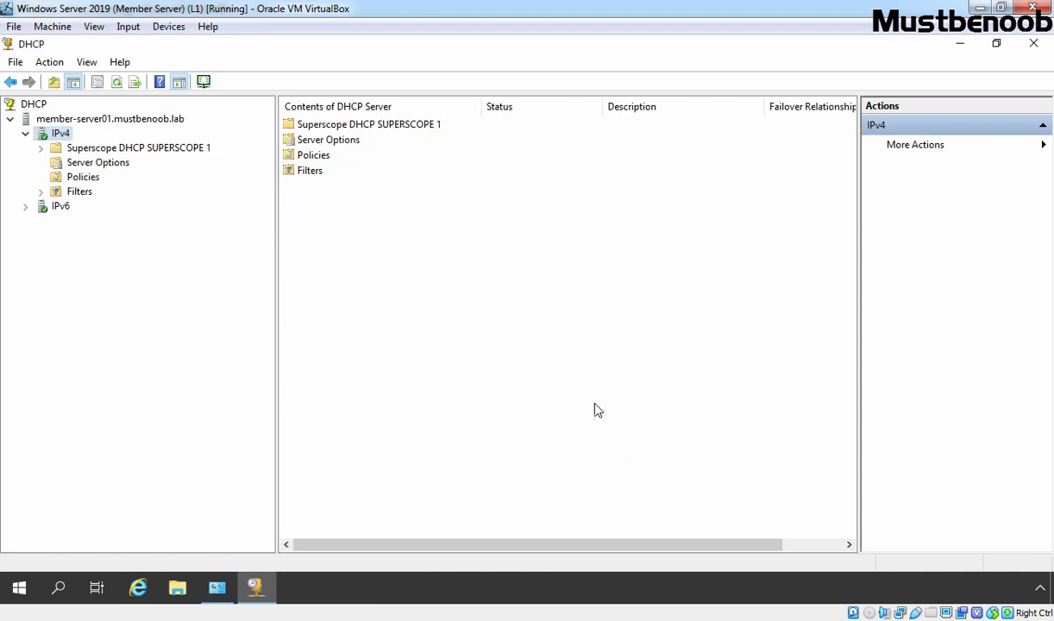
Step: Show the two active scopes inside DHCP SUPERSCOPE 1 and bring up its context menu
click(138, 148)
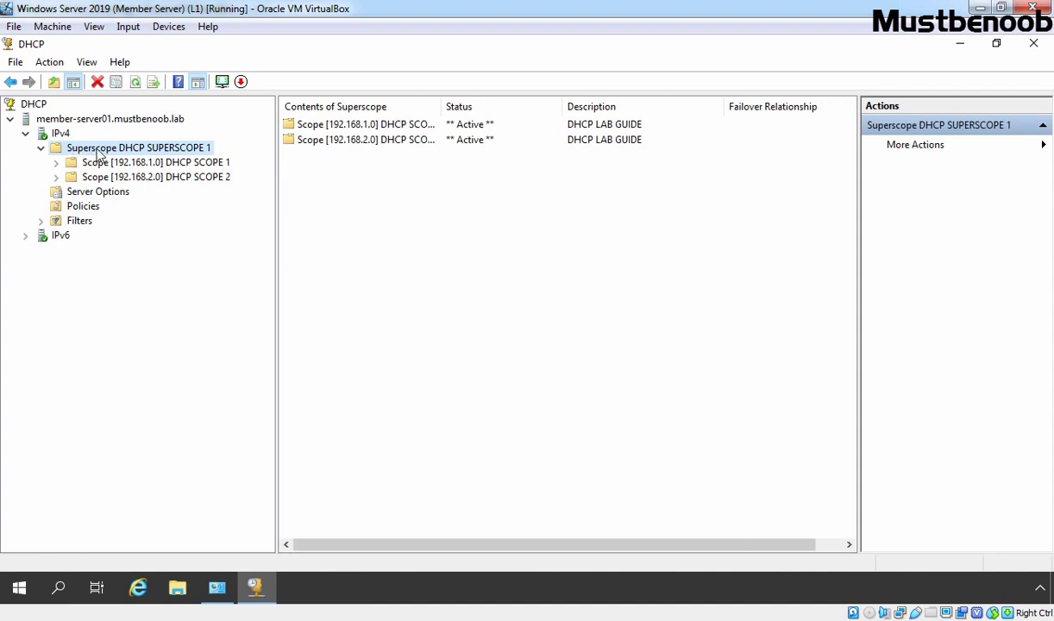
mouse_move(181, 150)
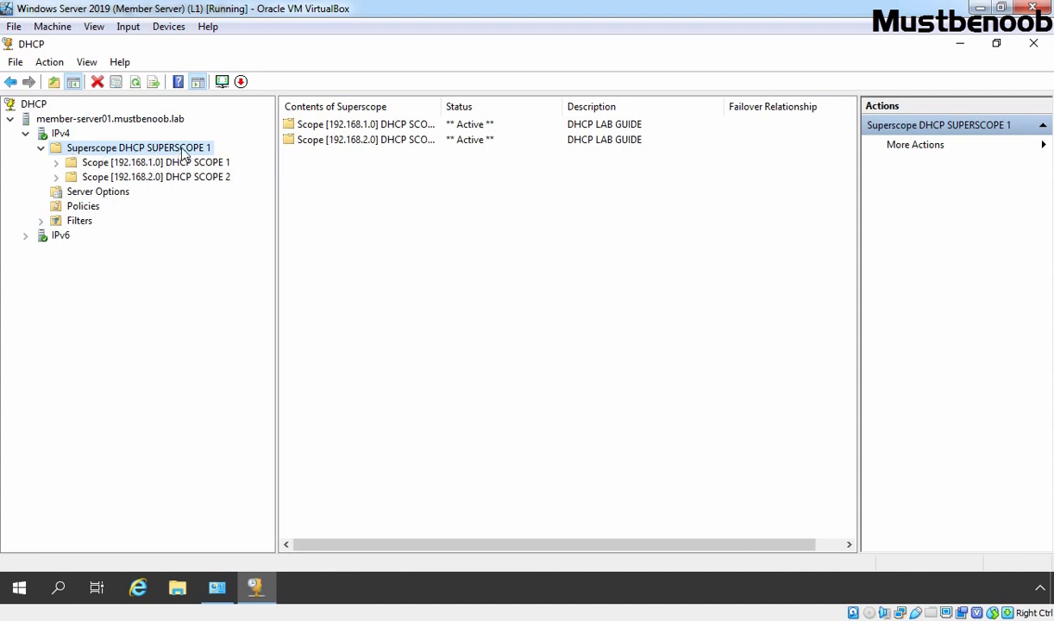
mouse_move(109, 176)
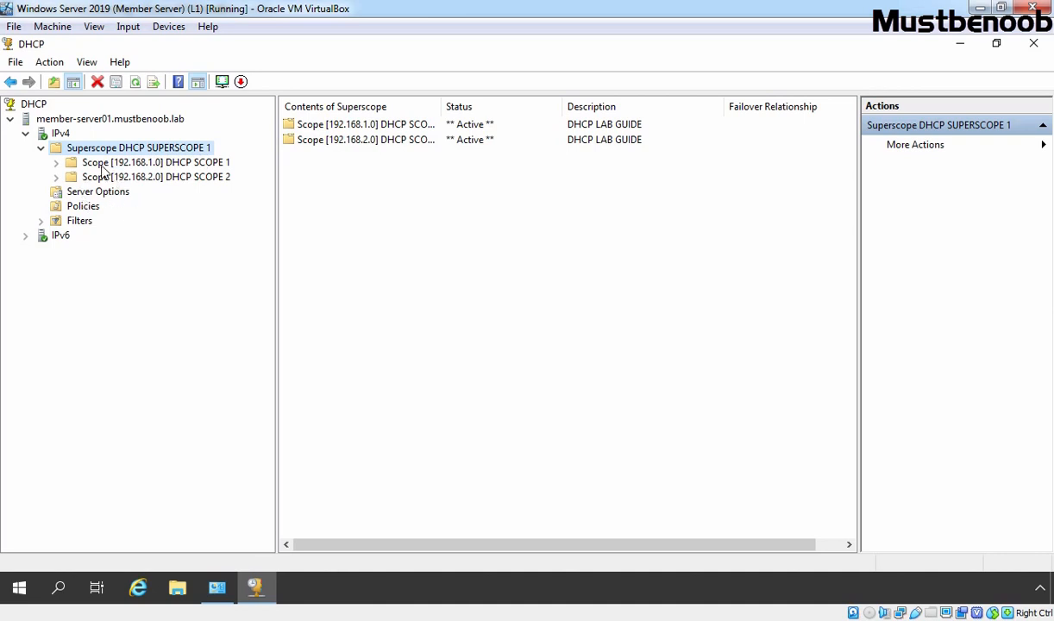
mouse_move(112, 147)
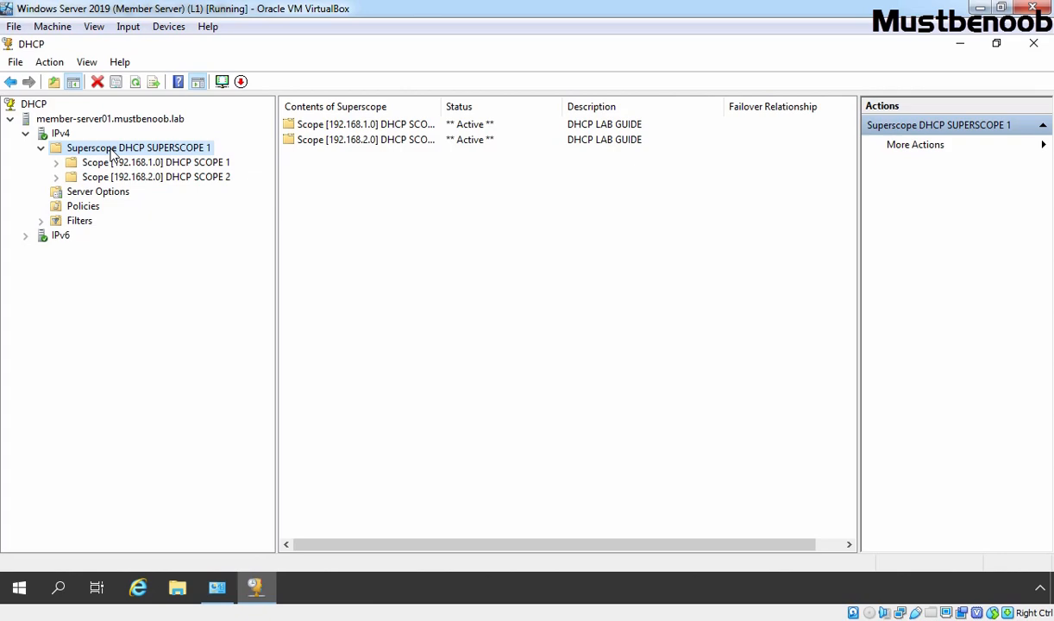
right_click(138, 148)
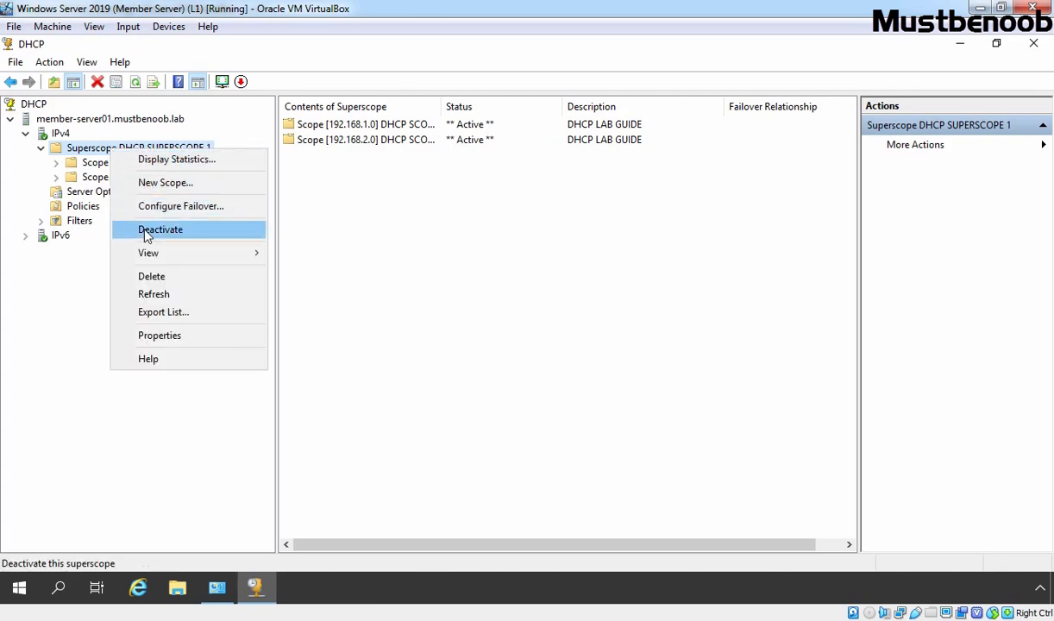
Step: Deactivate DHCP SUPERSCOPE 1 so both member scopes become Inactive, then bring up its menu again
click(159, 228)
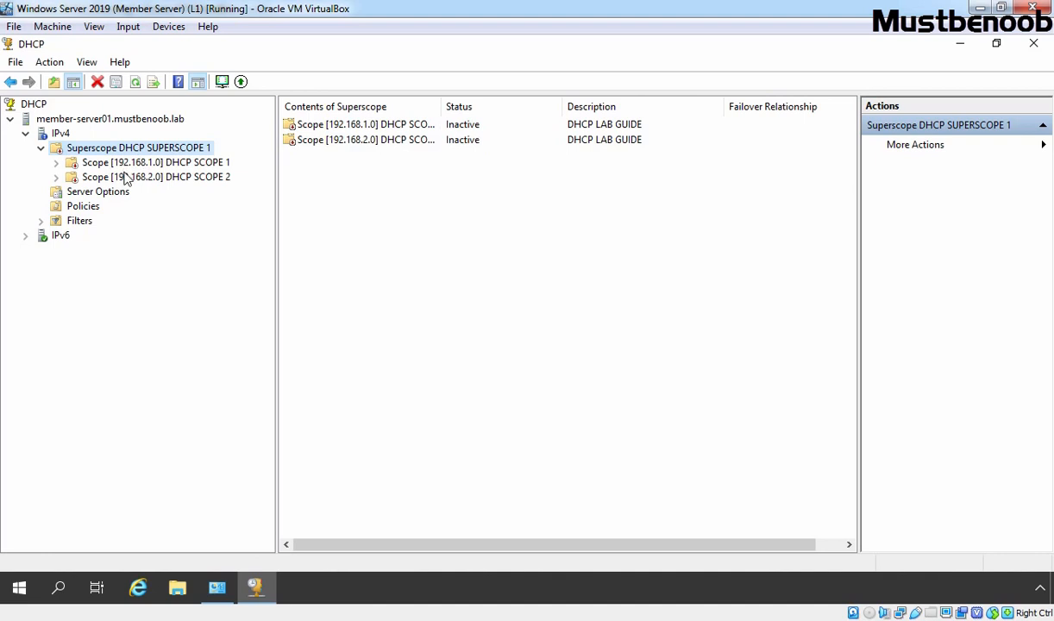
mouse_move(477, 170)
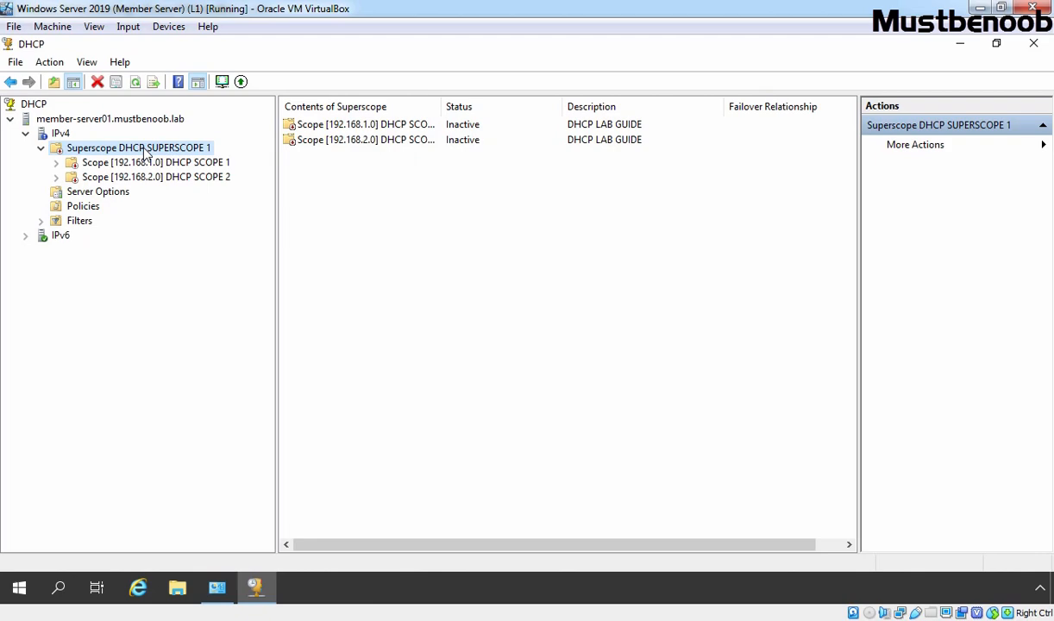
right_click(138, 147)
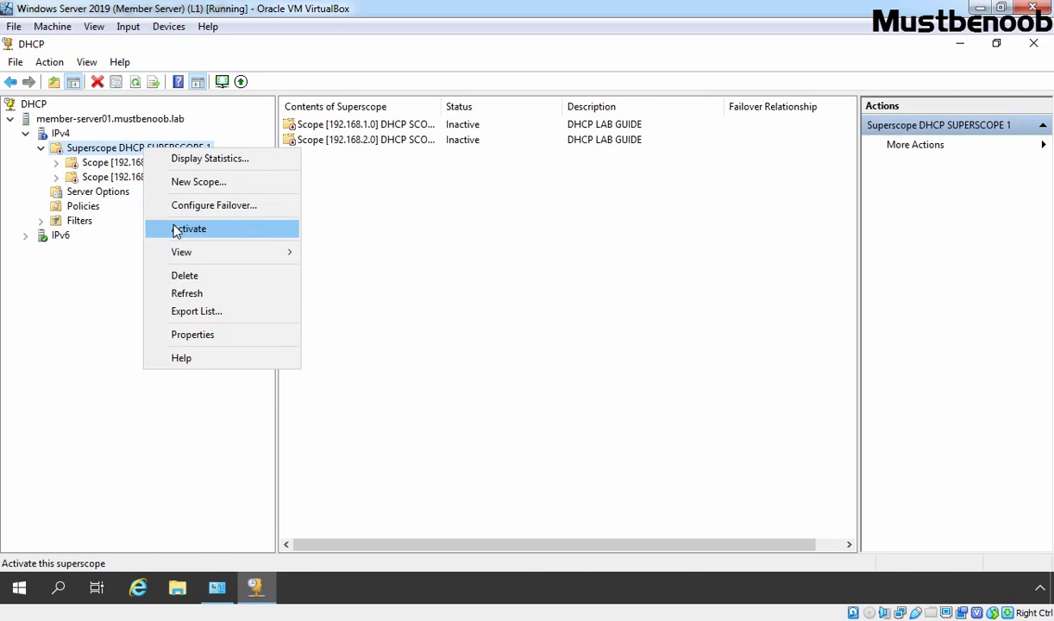
Step: Activate DHCP SUPERSCOPE 1 so both member scopes are Active again
click(189, 228)
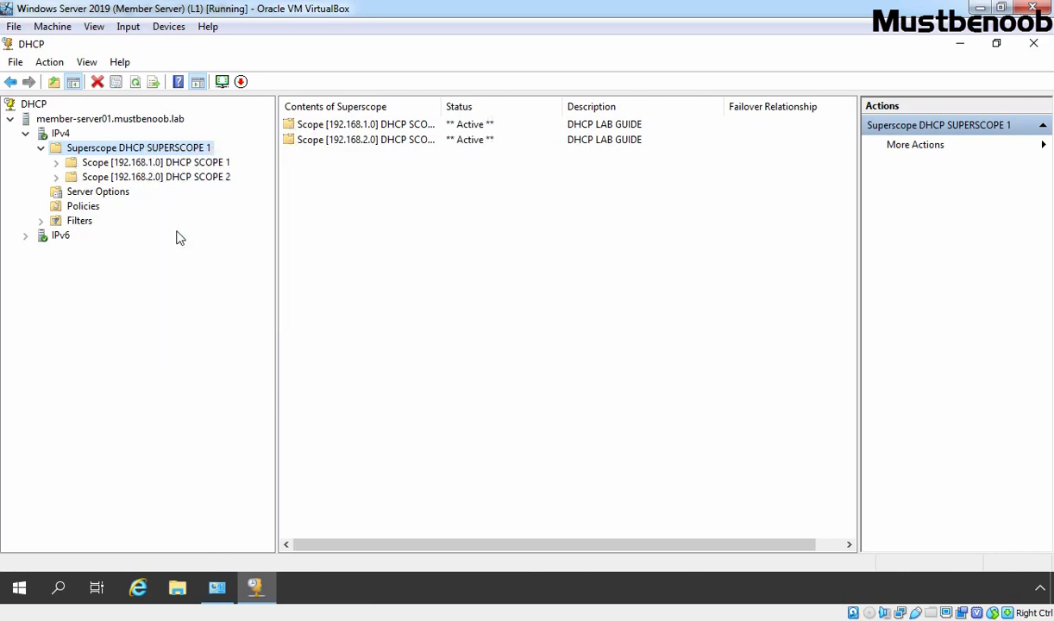
mouse_move(466, 168)
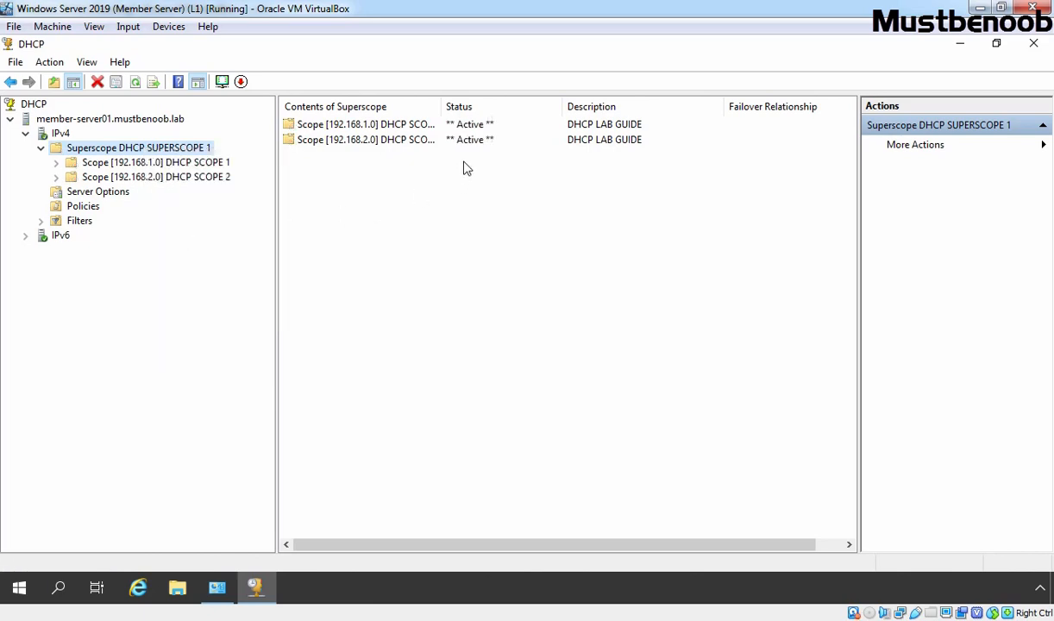